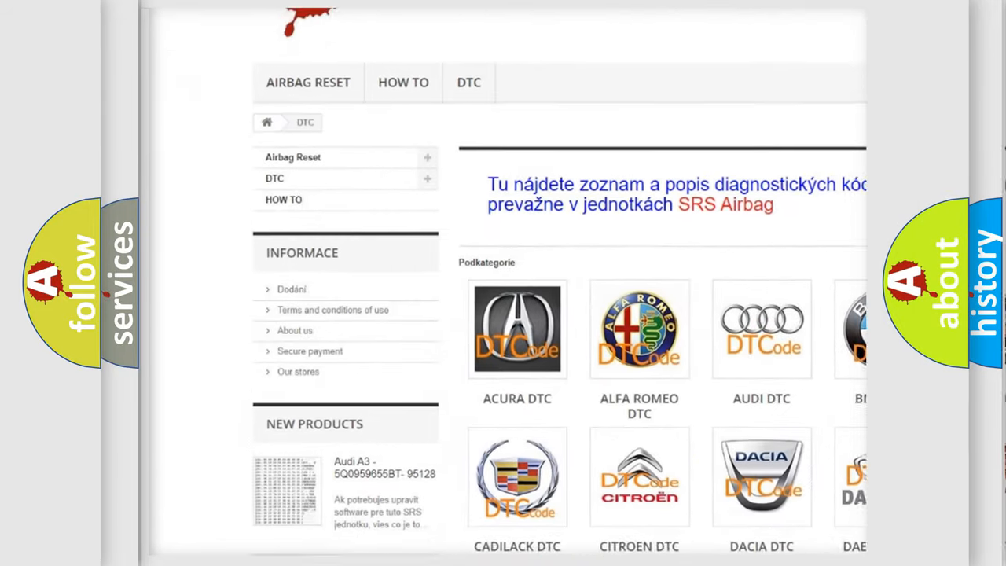
- Open the Saturn DTC tile from the brand grid and browse its fault-code list
scroll("down", 3)
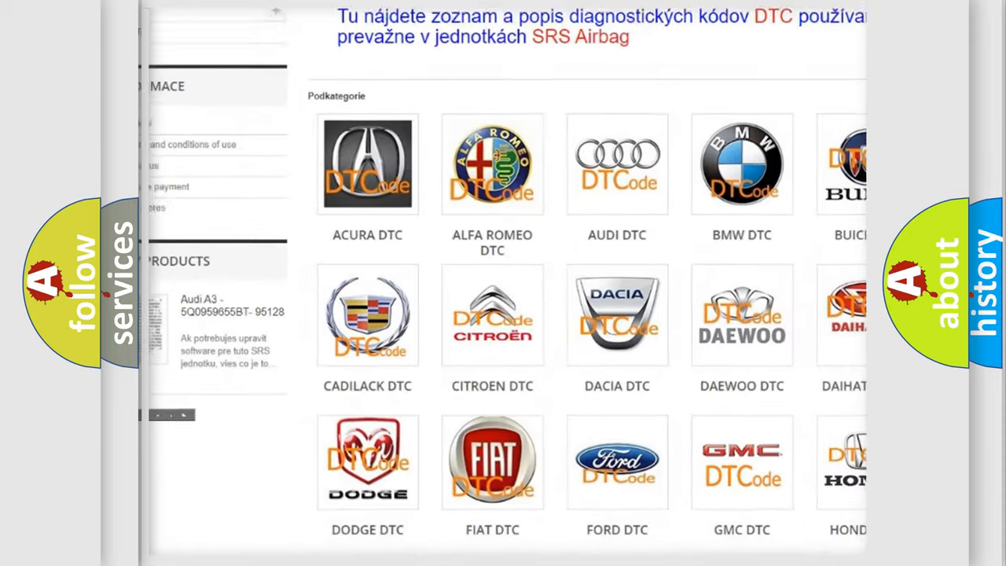
scroll("down", 3)
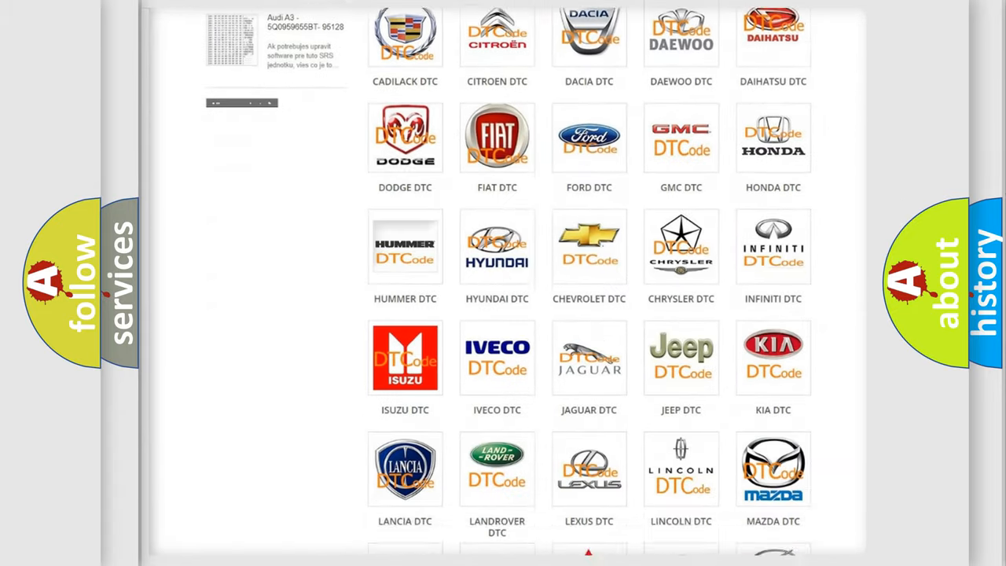
scroll("down", 3)
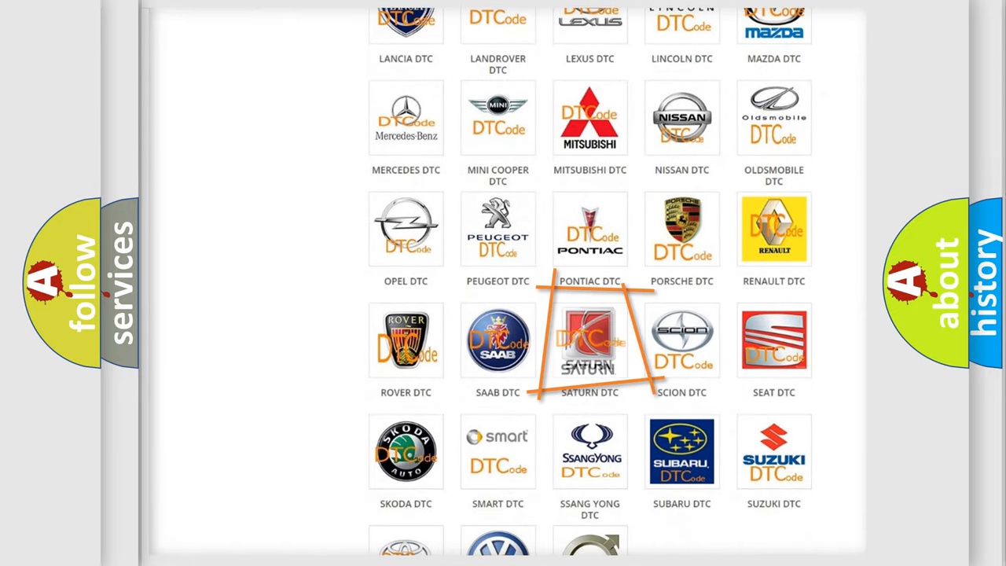
left_click(590, 338)
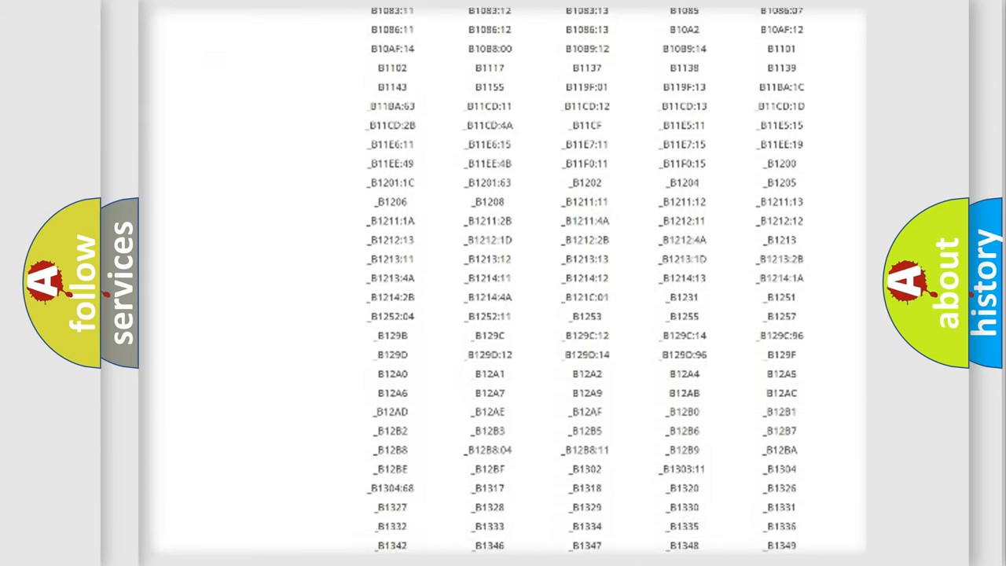
scroll("down", 3)
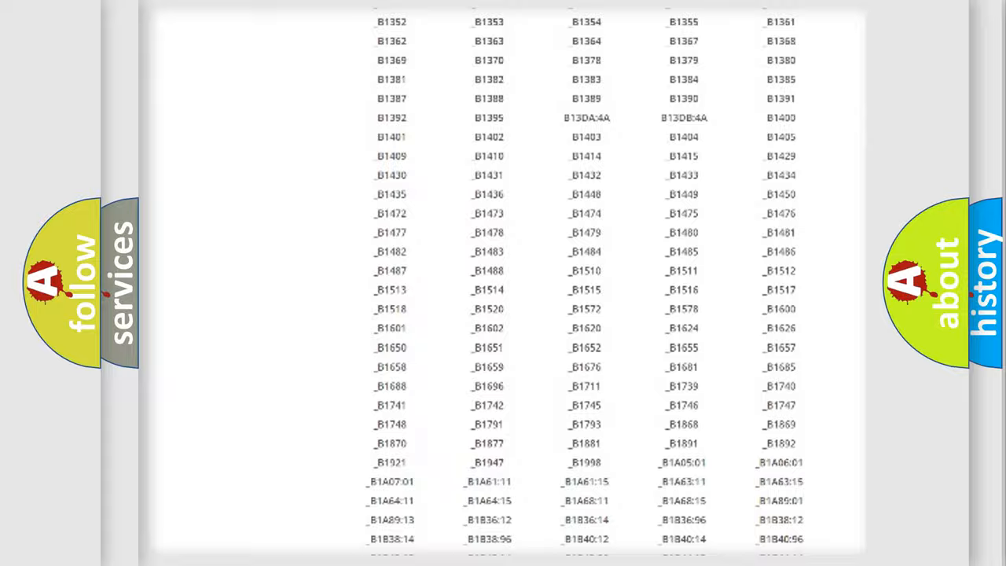